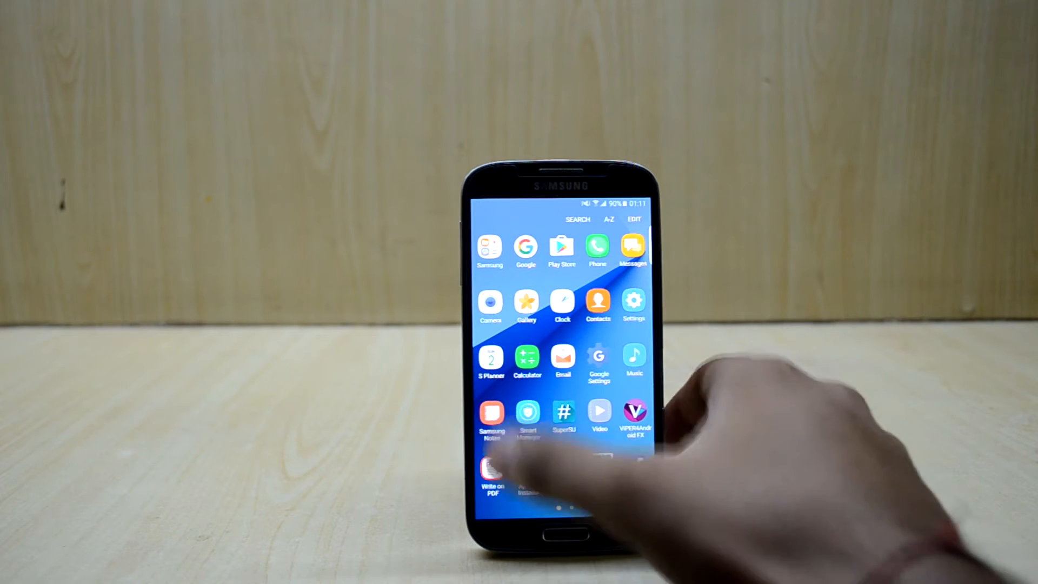
# - Launch the Clock app from the app drawer onto its Alarm tab
pyautogui.click(490, 410)
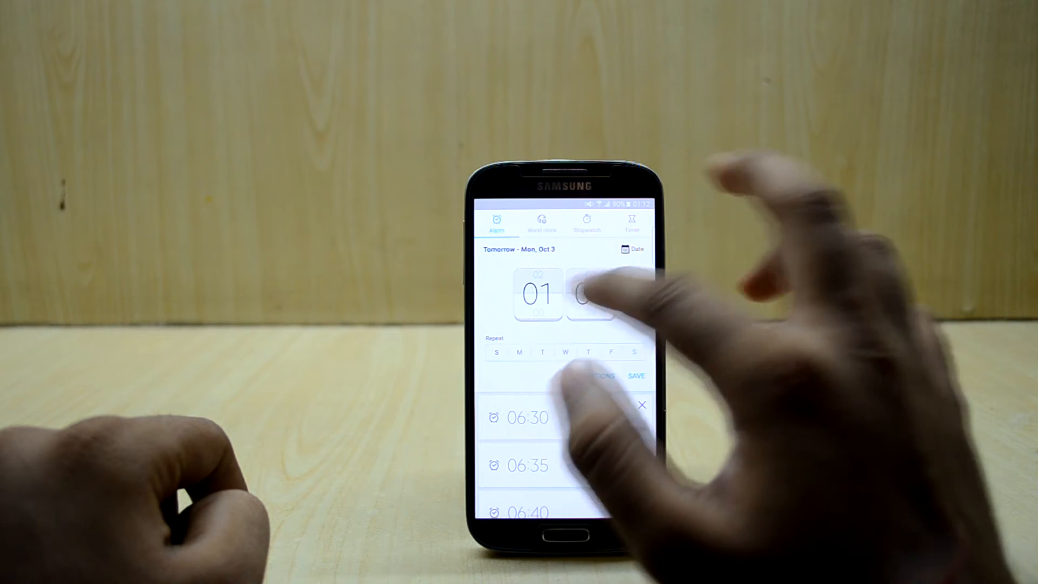
# - Leave Clock and launch the Internet browser on its Quick access page
pyautogui.click(635, 375)
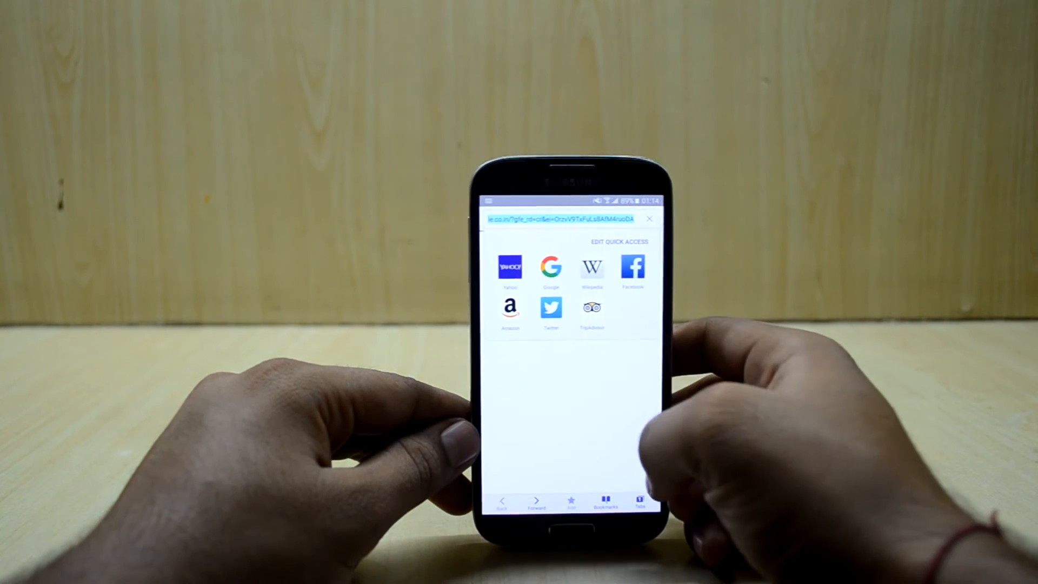
# - Exit the browser and put the alphabetical Apps screen into edit mode
pyautogui.click(566, 218)
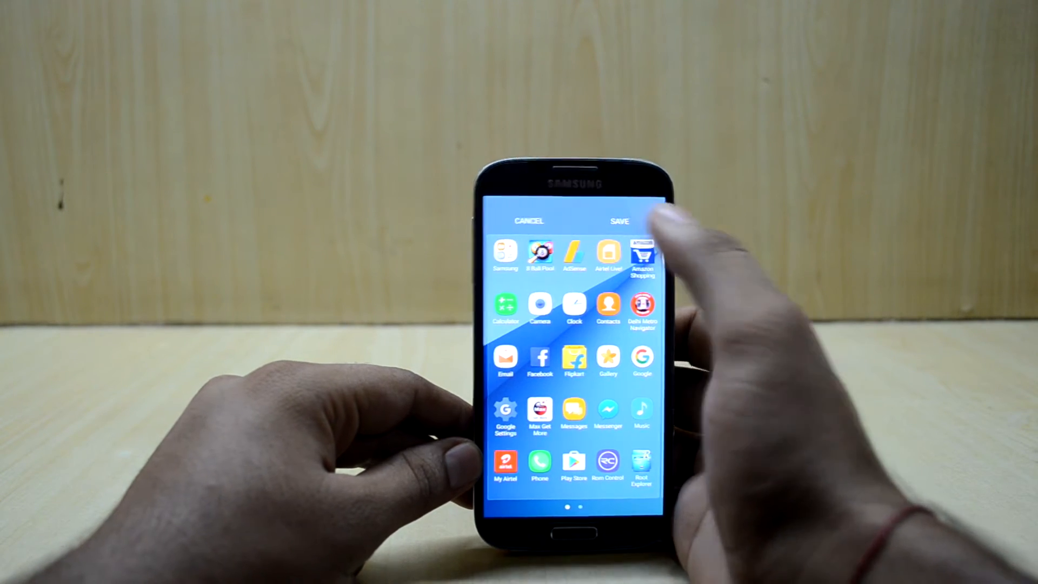
# - Save the rearranged app layout, then launch Settings from the empty Recent apps screen
pyautogui.click(619, 221)
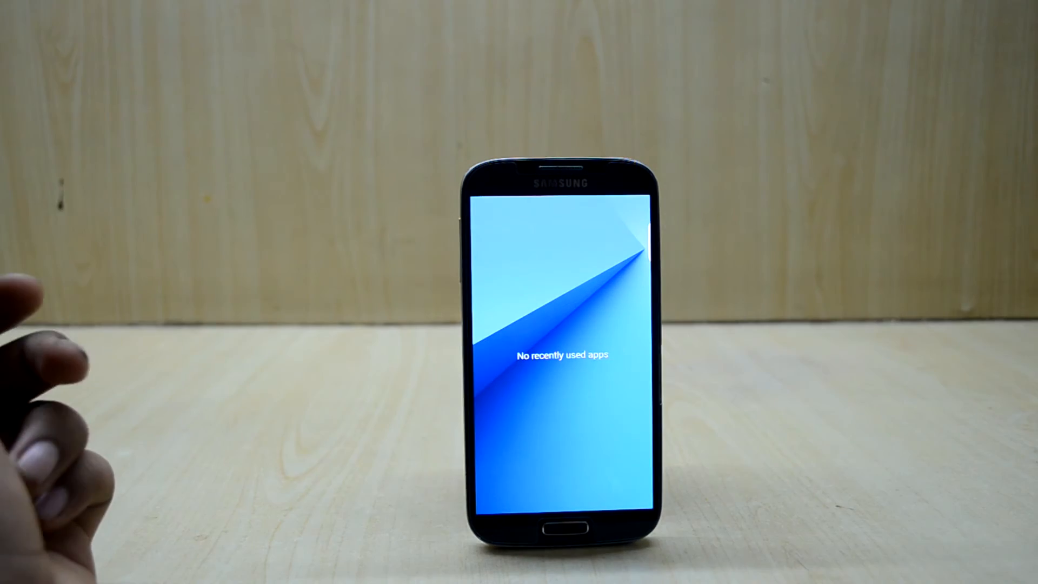
pyautogui.click(560, 530)
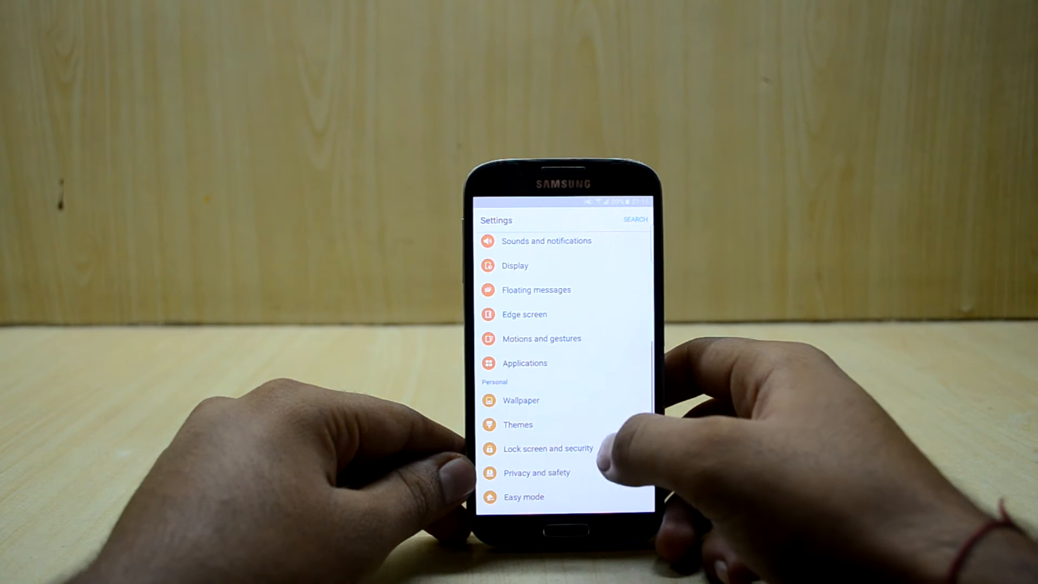
# - Enter Lock screen and security by drawing and confirming the unlock pattern
pyautogui.click(548, 449)
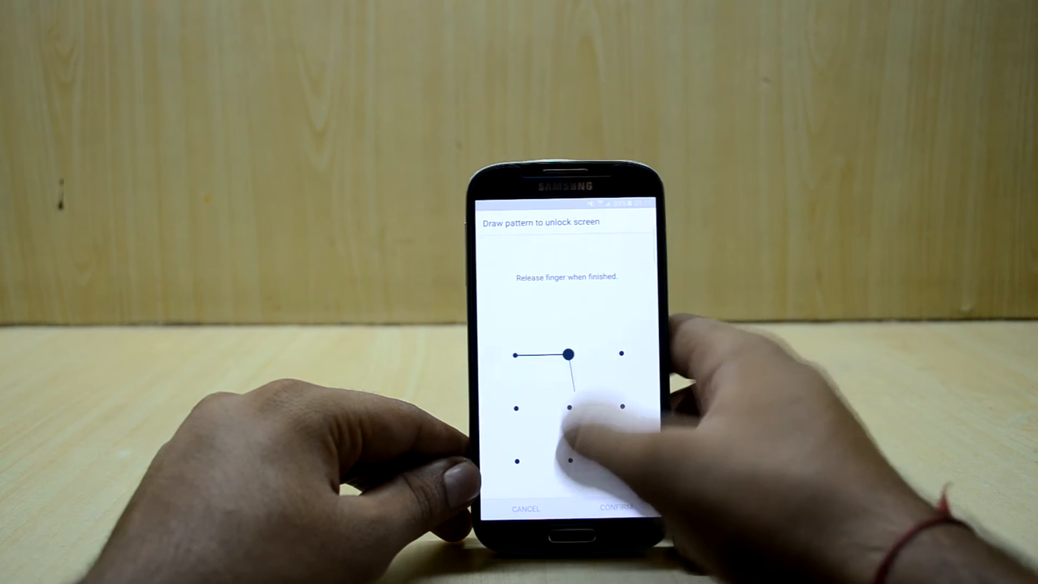
pyautogui.click(617, 508)
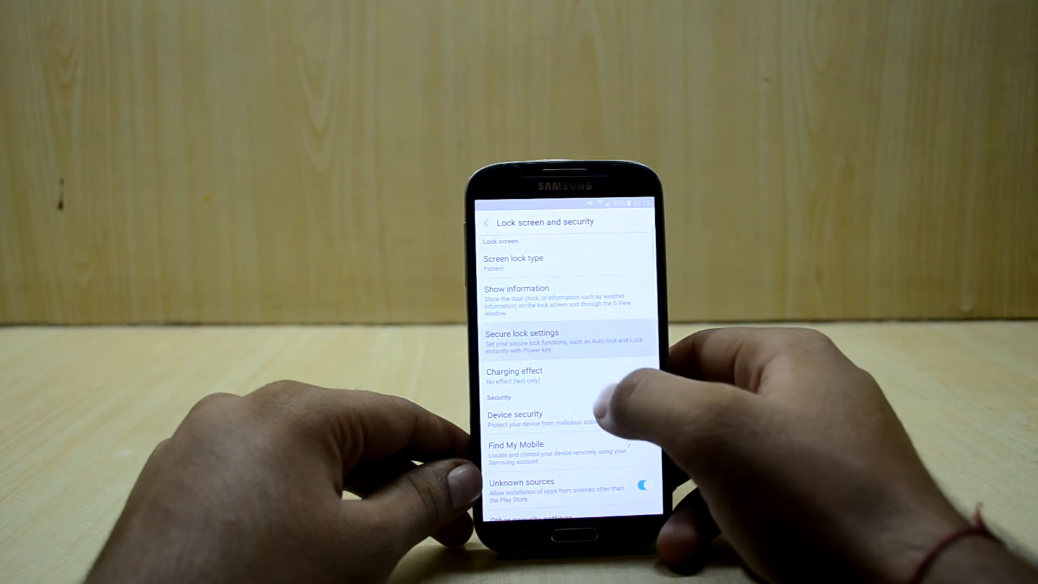
# - Turn off 'Lock instantly with power key' in Secure lock settings, then back out
pyautogui.click(522, 333)
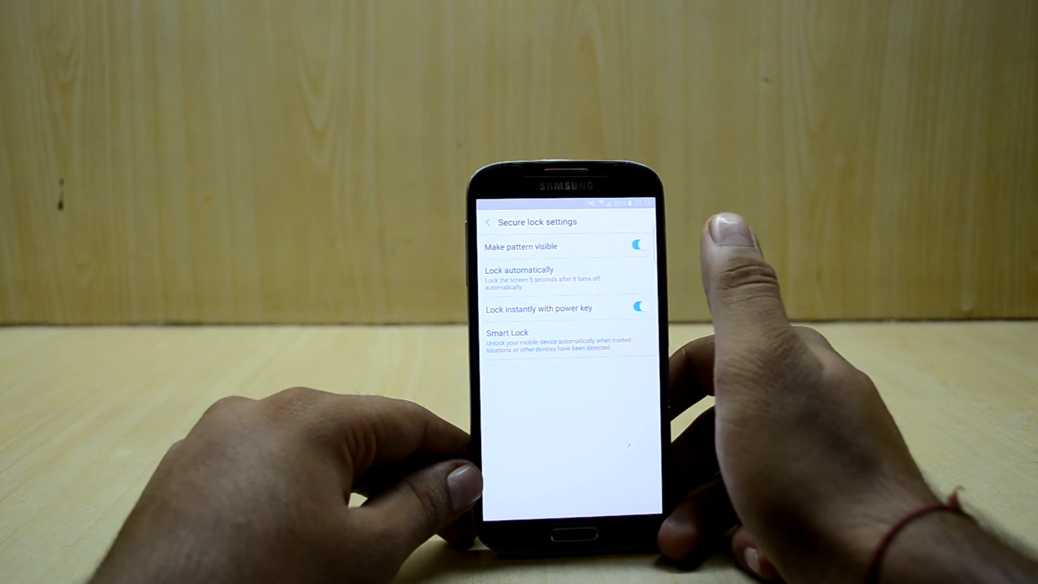
pyautogui.click(636, 308)
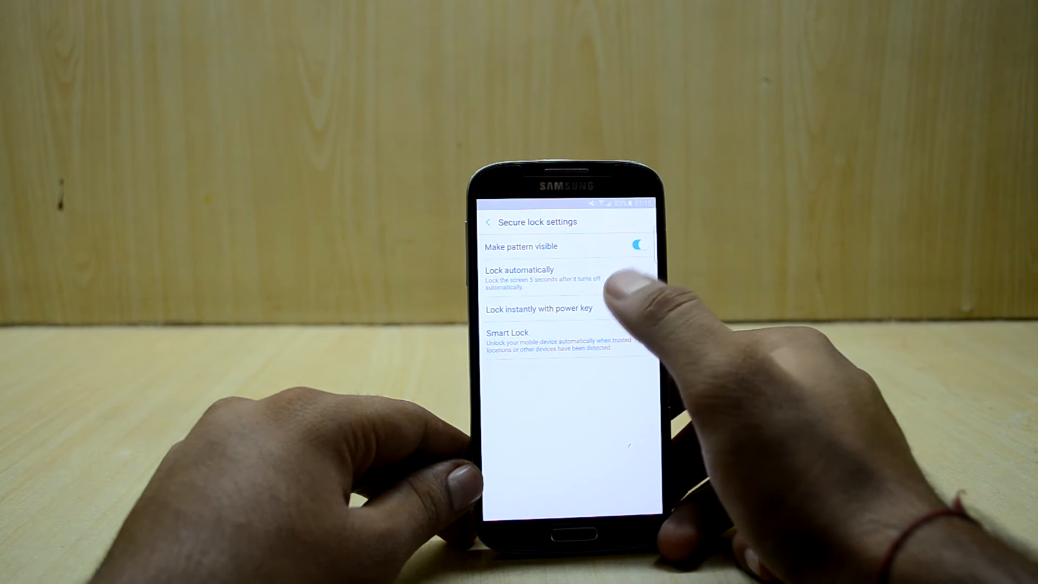
pyautogui.click(638, 309)
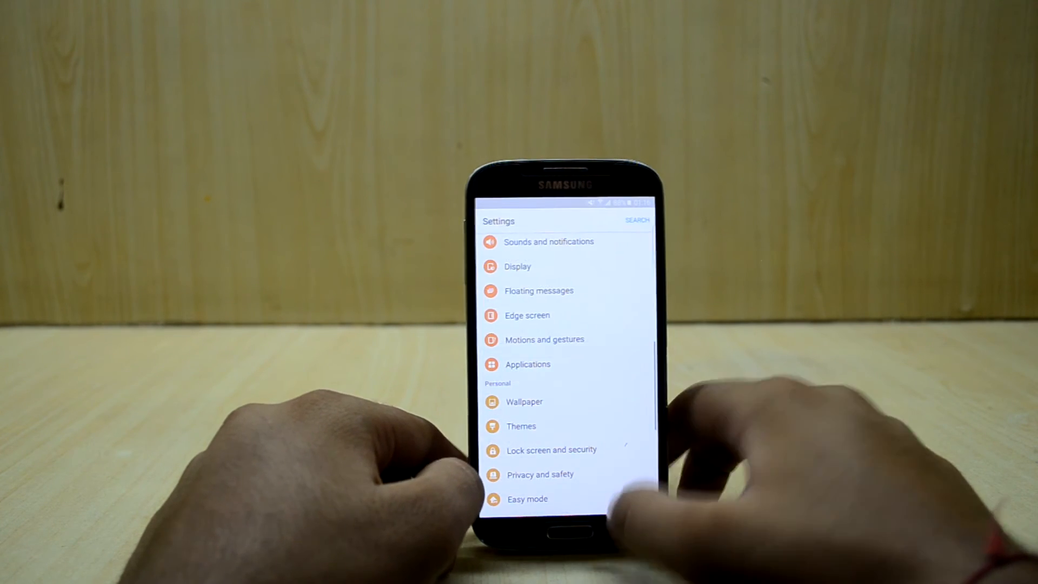
pyautogui.click(527, 315)
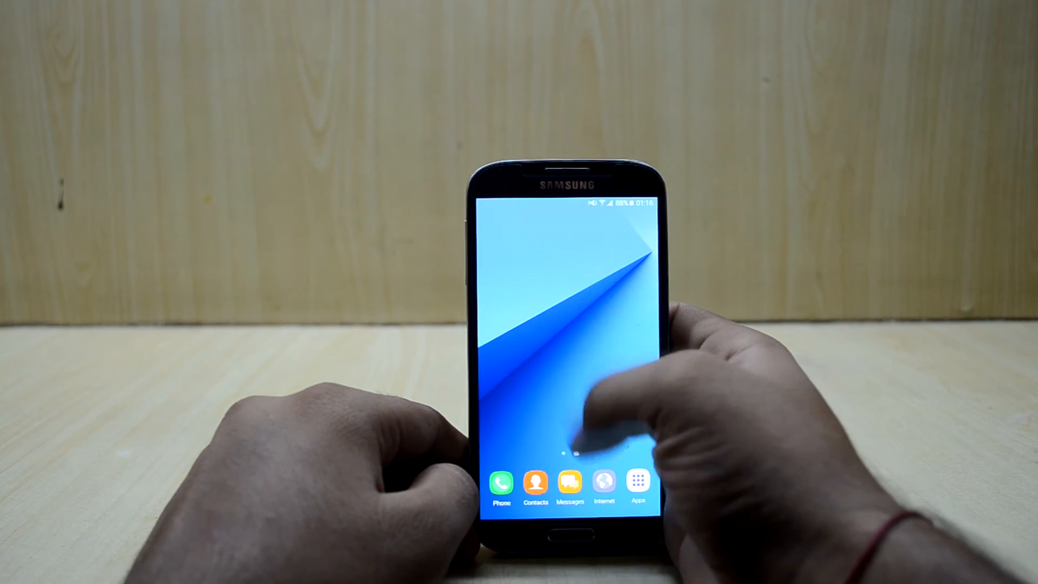
pyautogui.moveTo(562, 205); pyautogui.dragTo(563, 431)
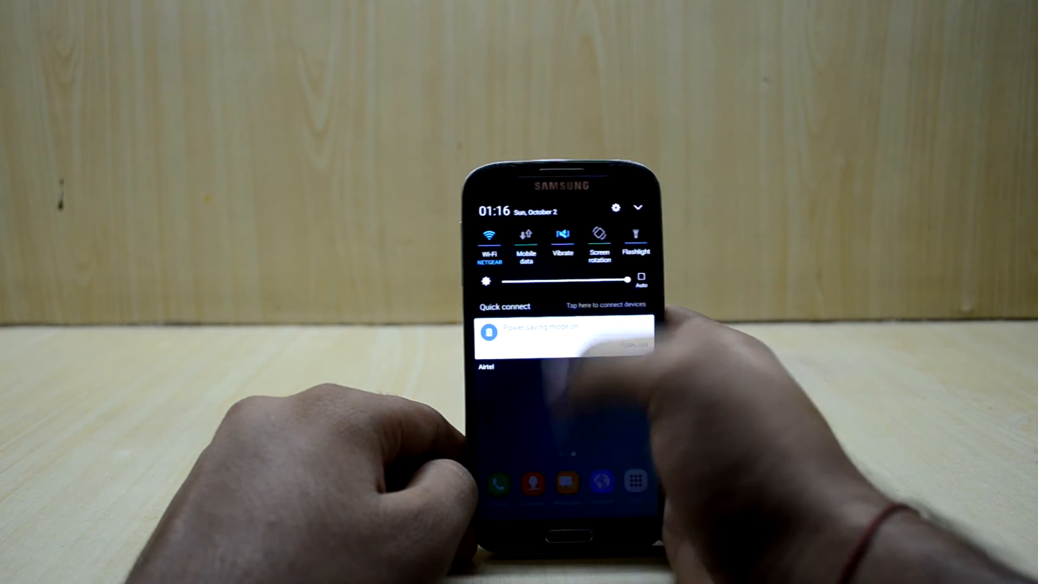
pyautogui.click(615, 207)
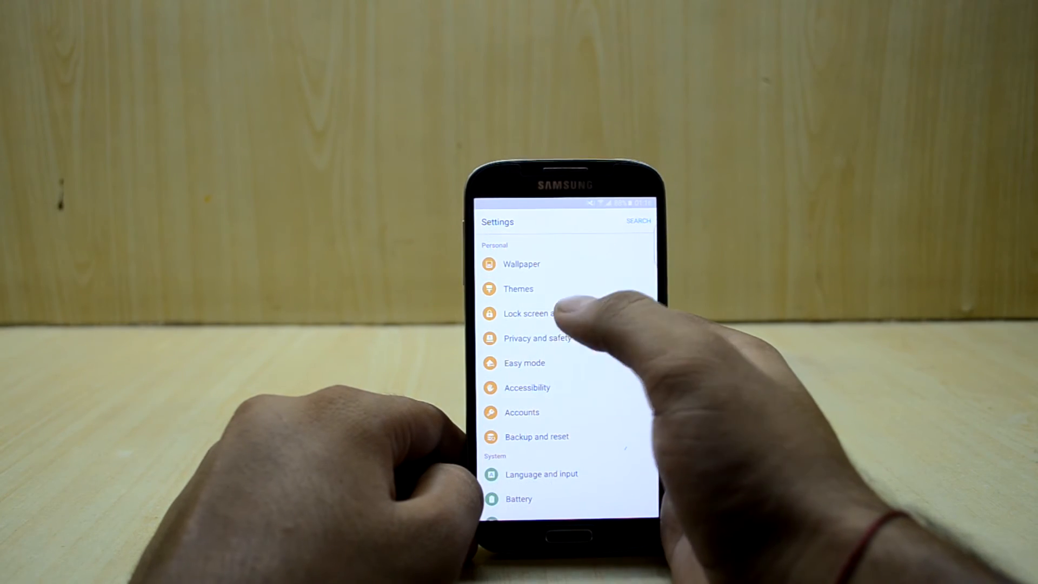
pyautogui.scroll(-3)
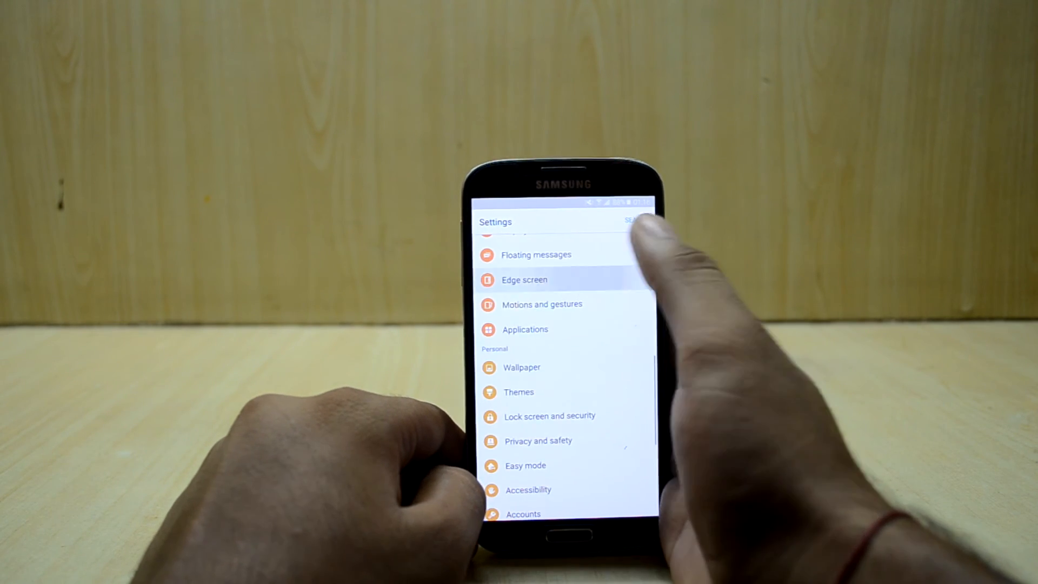
pyautogui.click(525, 280)
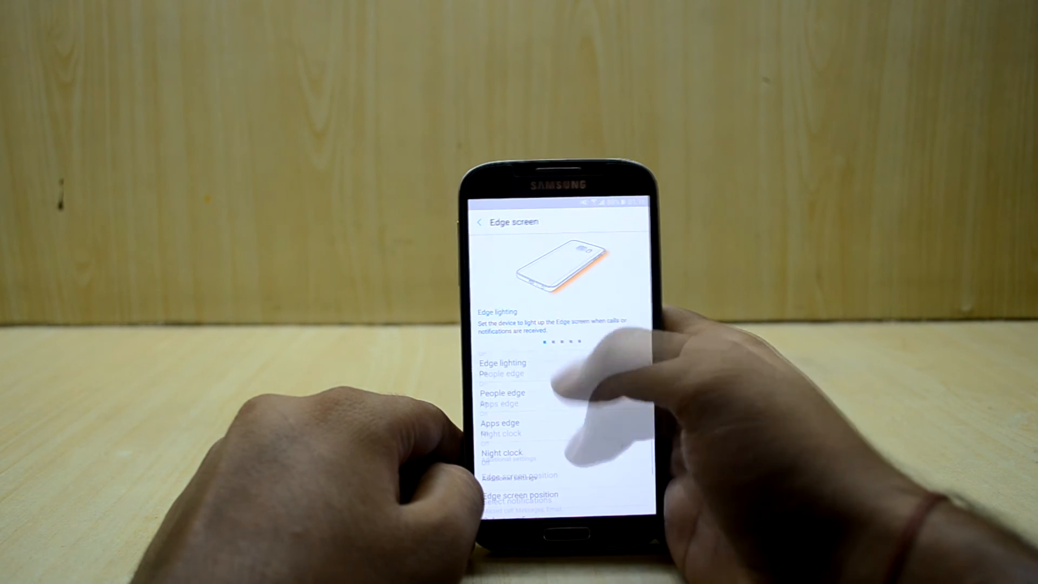
pyautogui.click(502, 362)
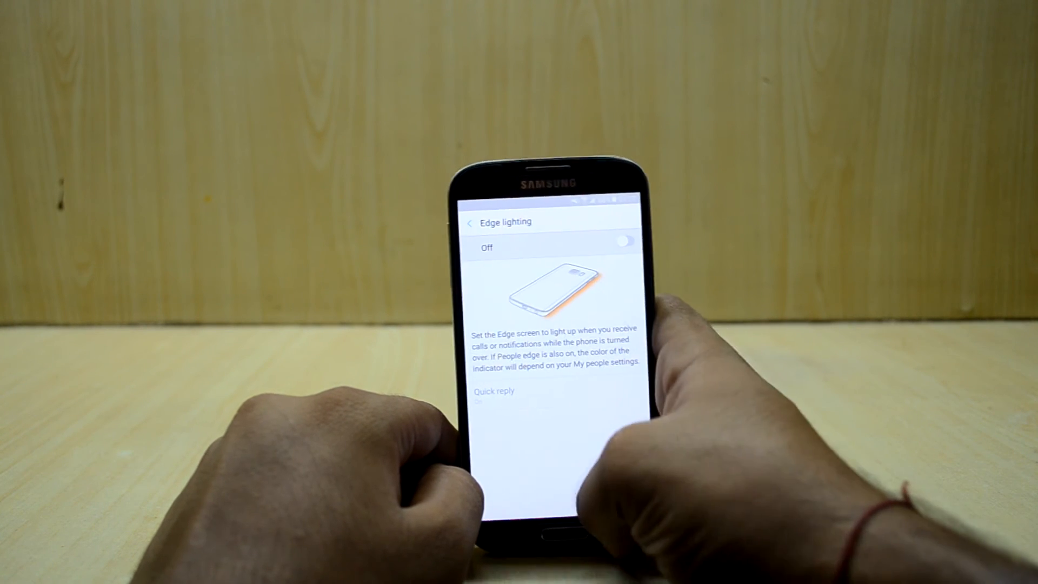
pyautogui.click(471, 222)
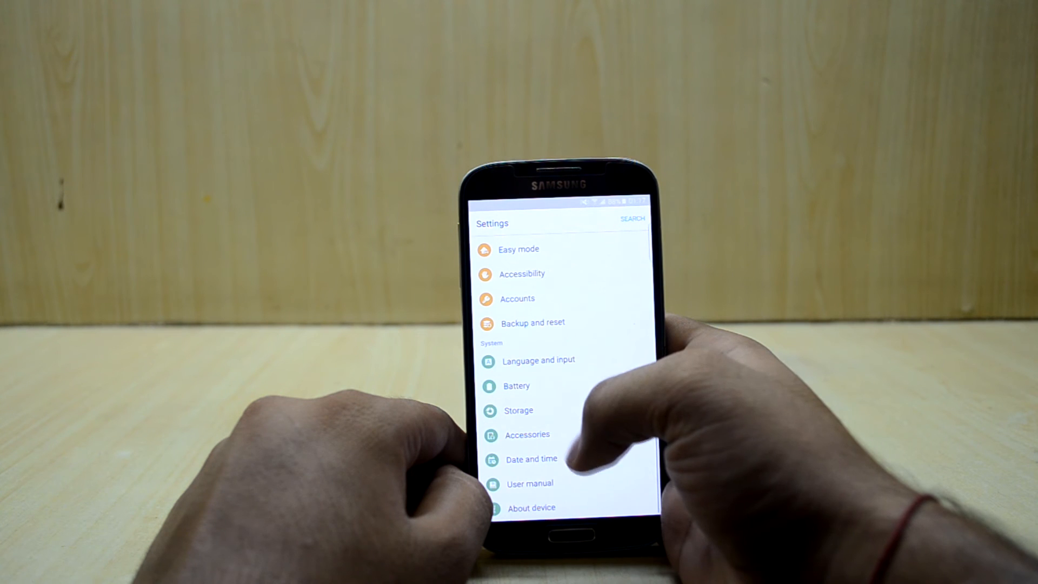
pyautogui.click(515, 386)
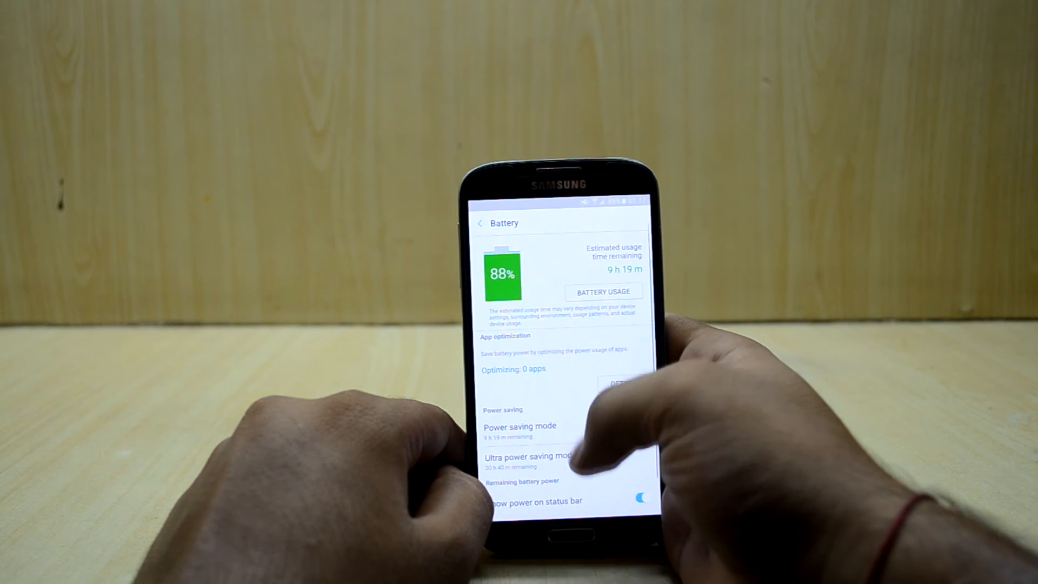
pyautogui.scroll(-3)
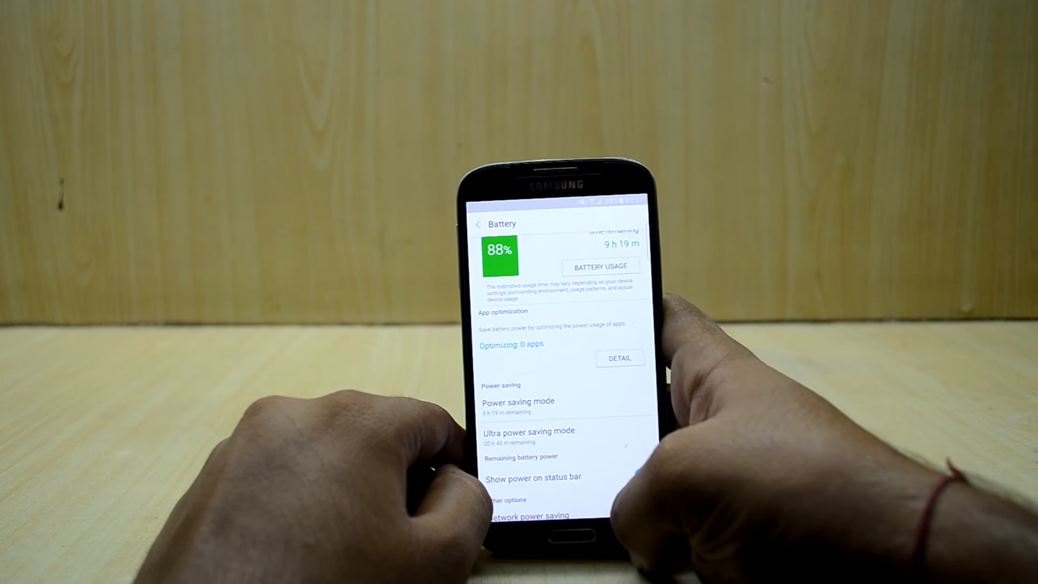
pyautogui.click(478, 224)
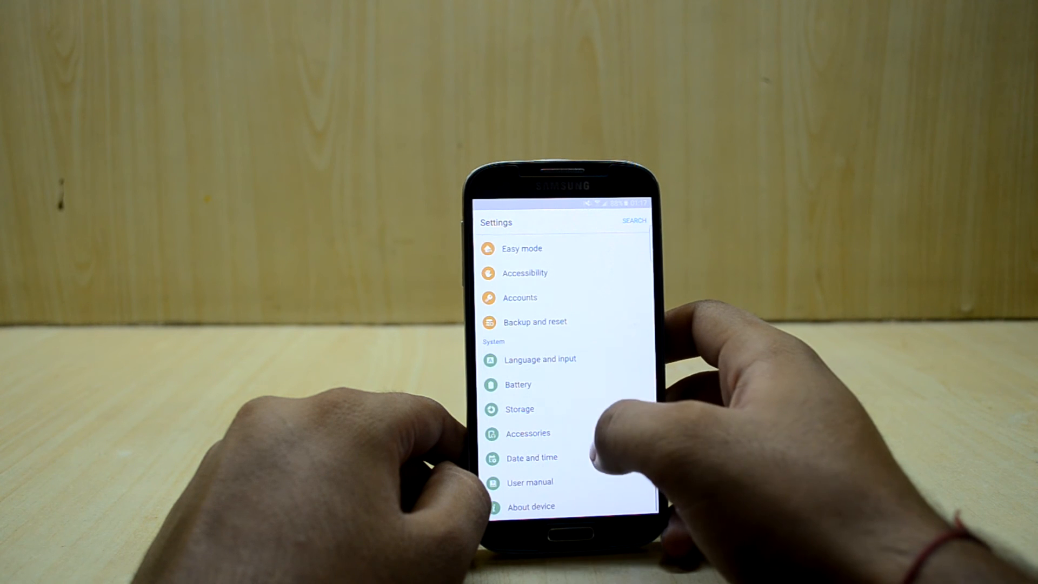
# - Enable Direction lock from Accessibility with a swiped direction series and confirmed backup PIN
pyautogui.scroll(-3)
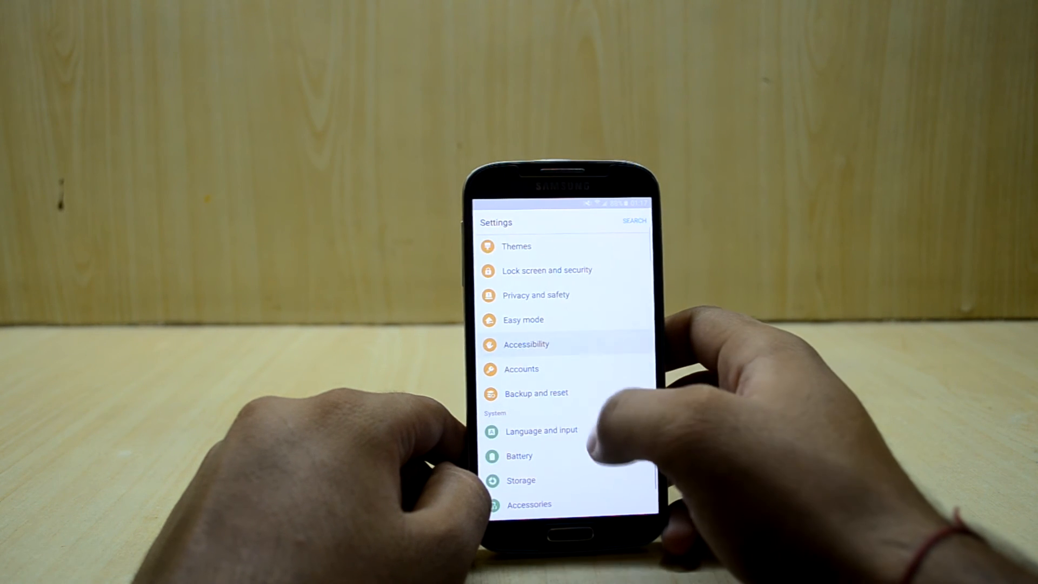
pyautogui.click(526, 344)
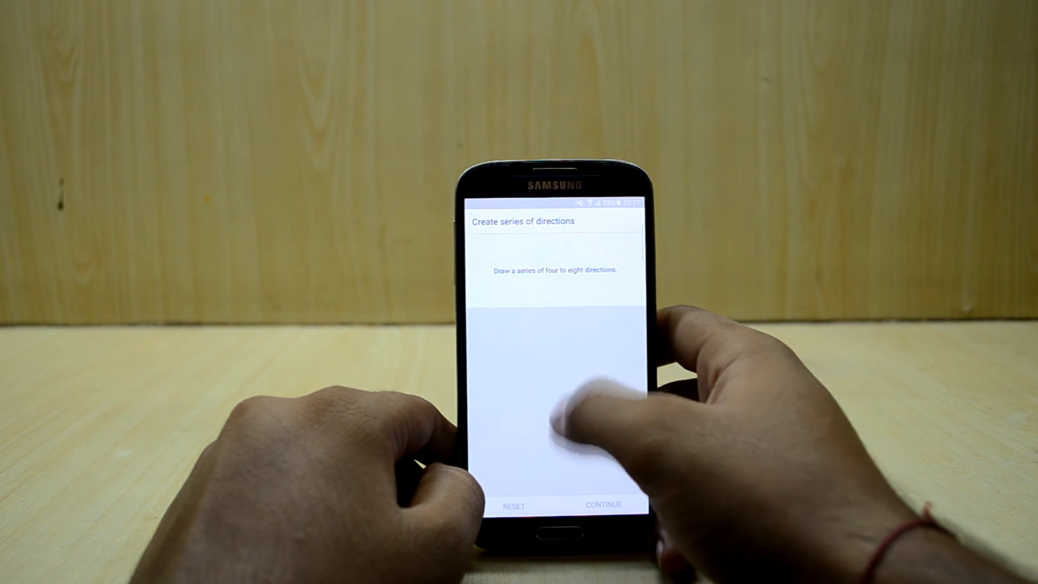
pyautogui.moveTo(560, 331); pyautogui.dragTo(563, 410)
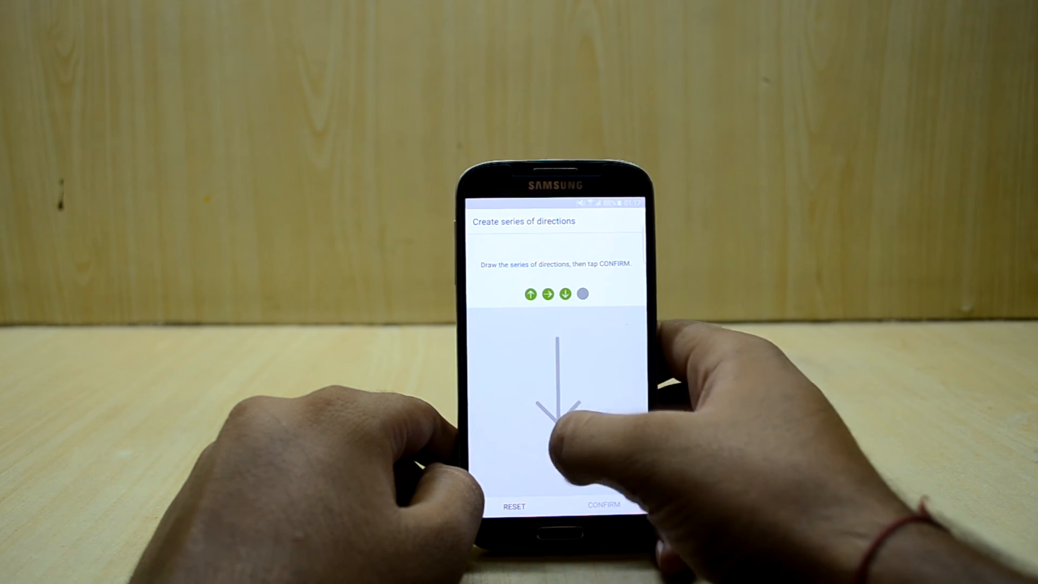
pyautogui.click(603, 506)
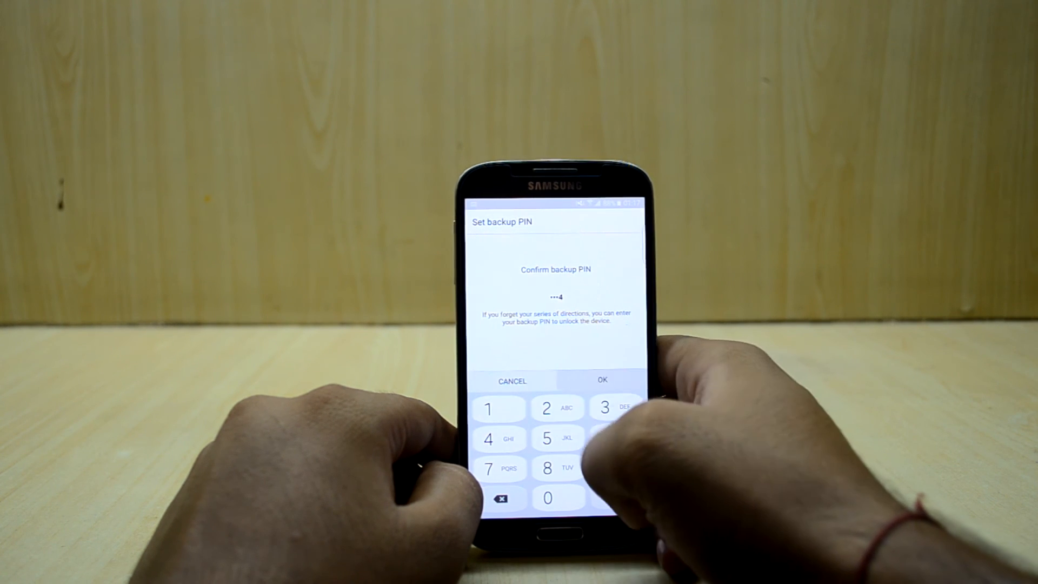
pyautogui.click(601, 380)
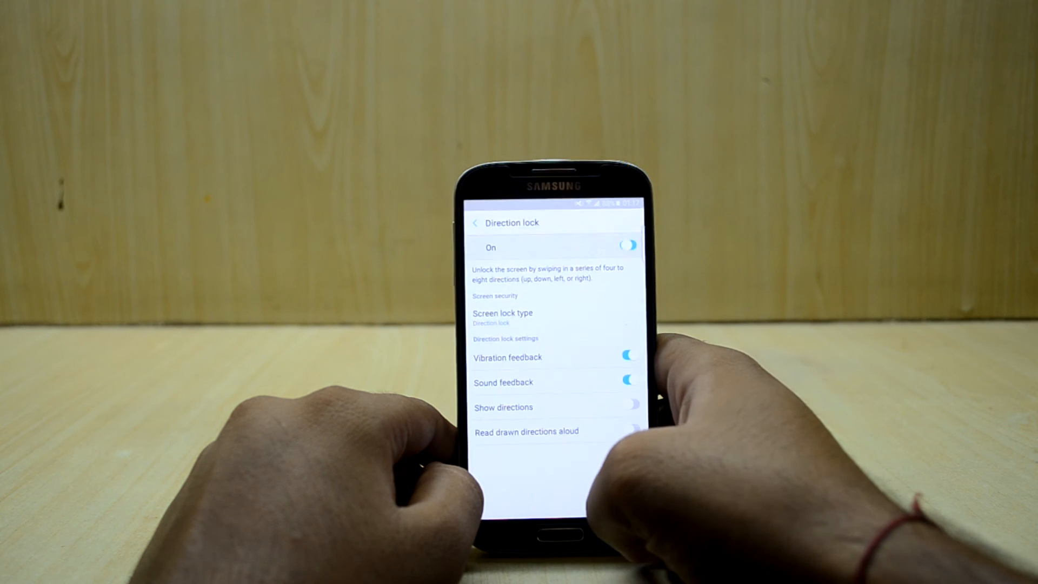
pyautogui.click(475, 222)
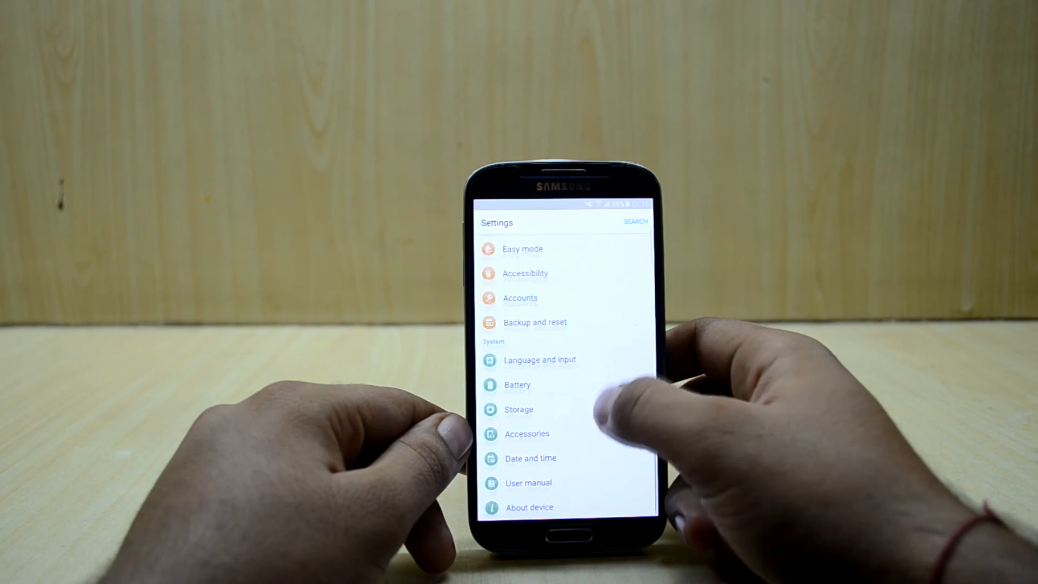
# - Disable Direction lock in Accessibility, confirming the directions so Swipe becomes the lock type
pyautogui.scroll(-3)
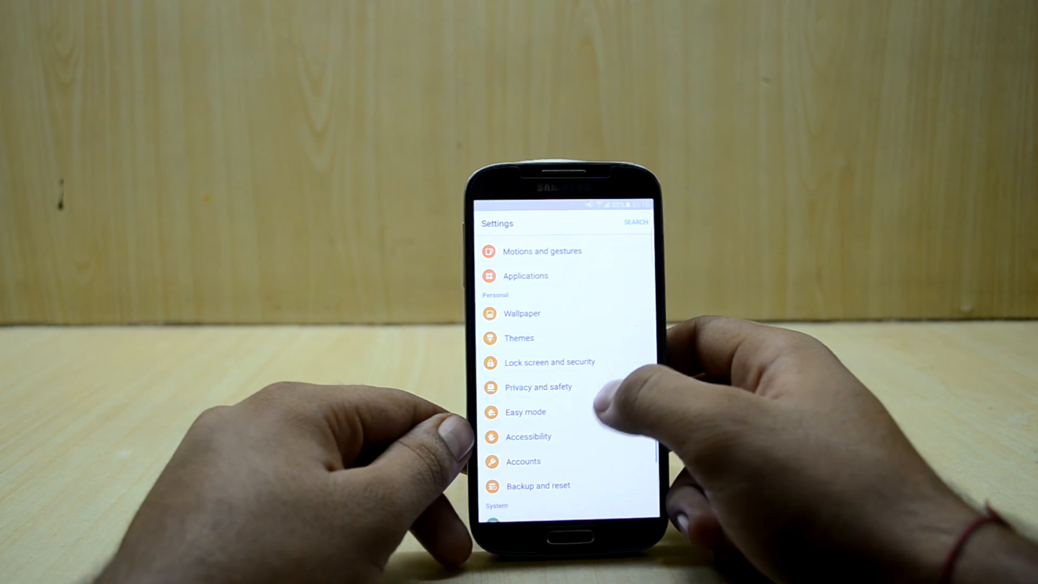
pyautogui.scroll(-3)
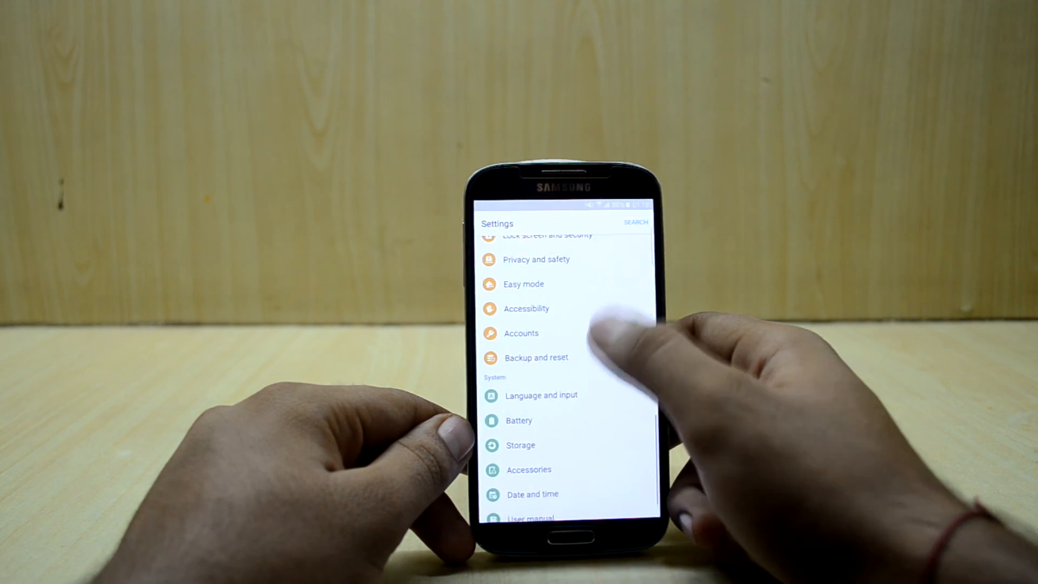
pyautogui.click(525, 308)
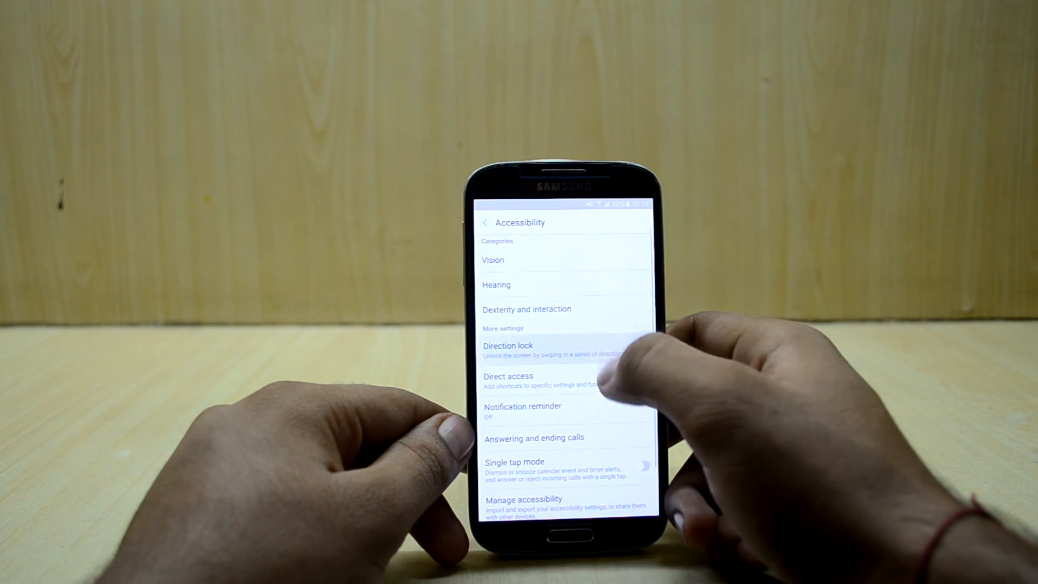
pyautogui.click(507, 345)
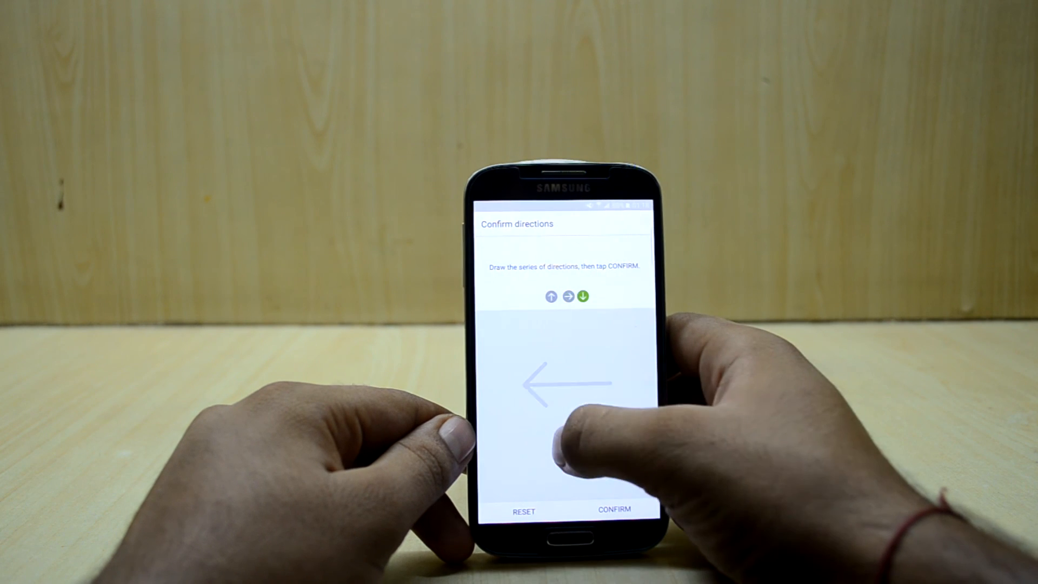
pyautogui.click(614, 510)
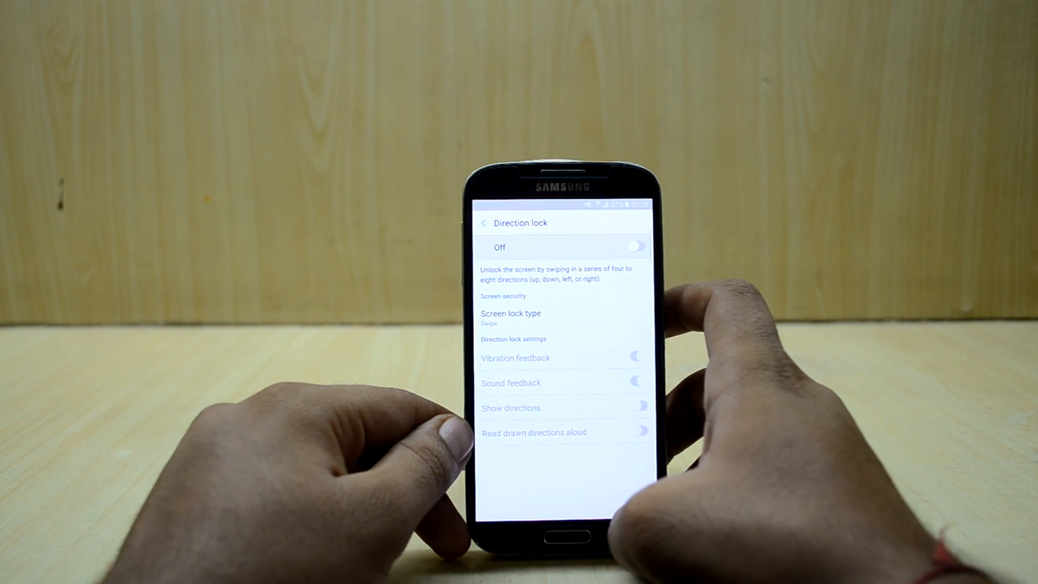